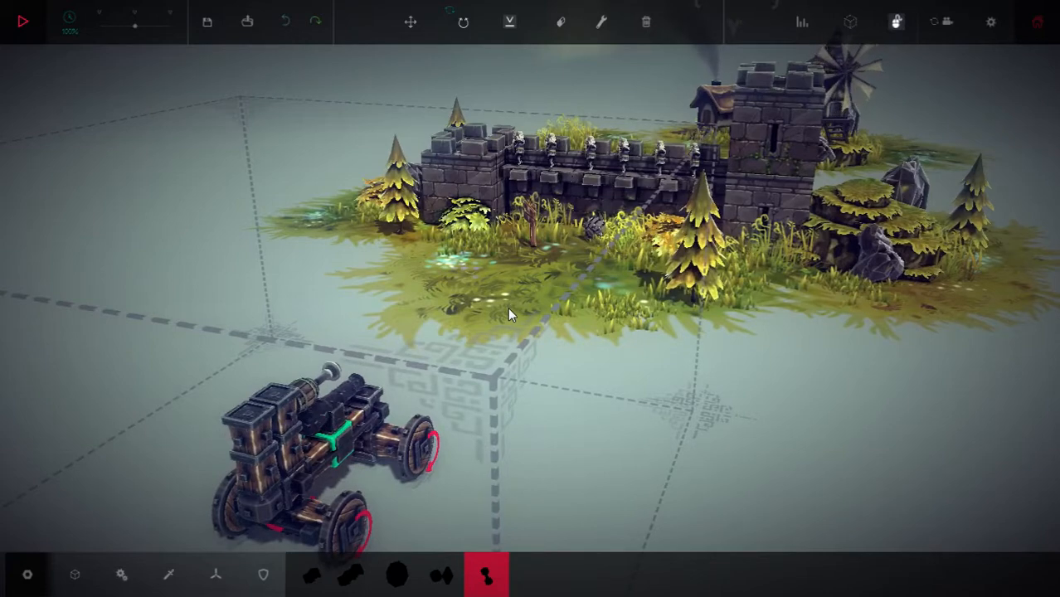
Start the simulation so the wheeled cannon fires a cannonball at the castle.
click(23, 21)
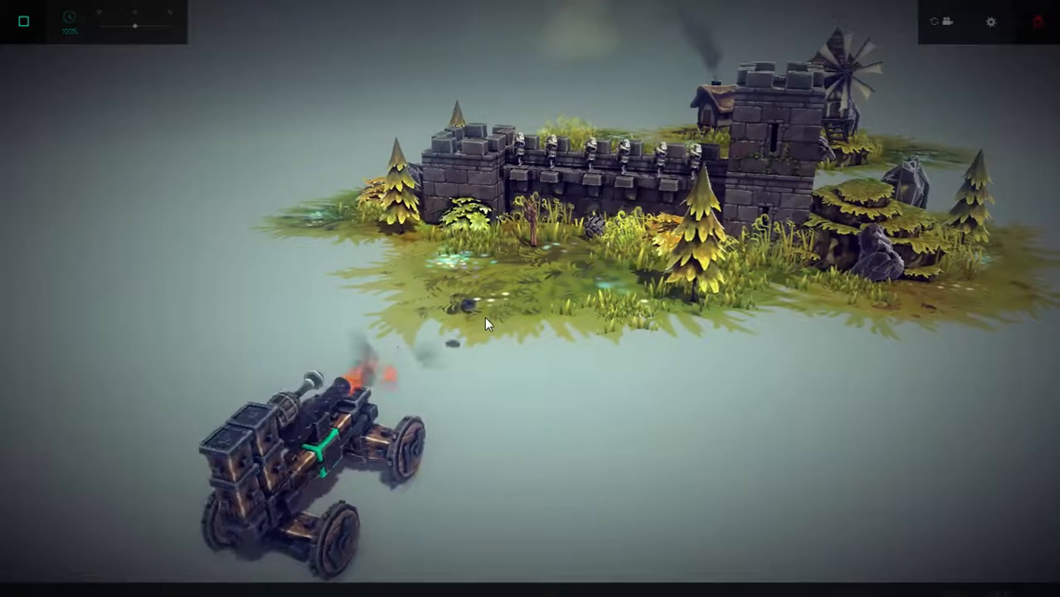